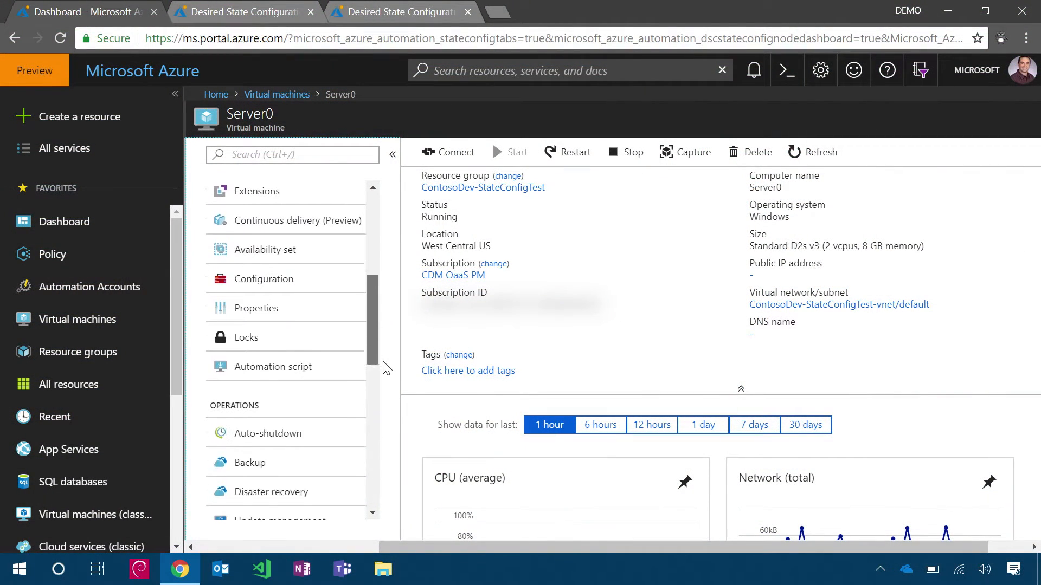
- Open State configuration (Preview) under Operations on the Server0 VM blade
scroll("down", 3)
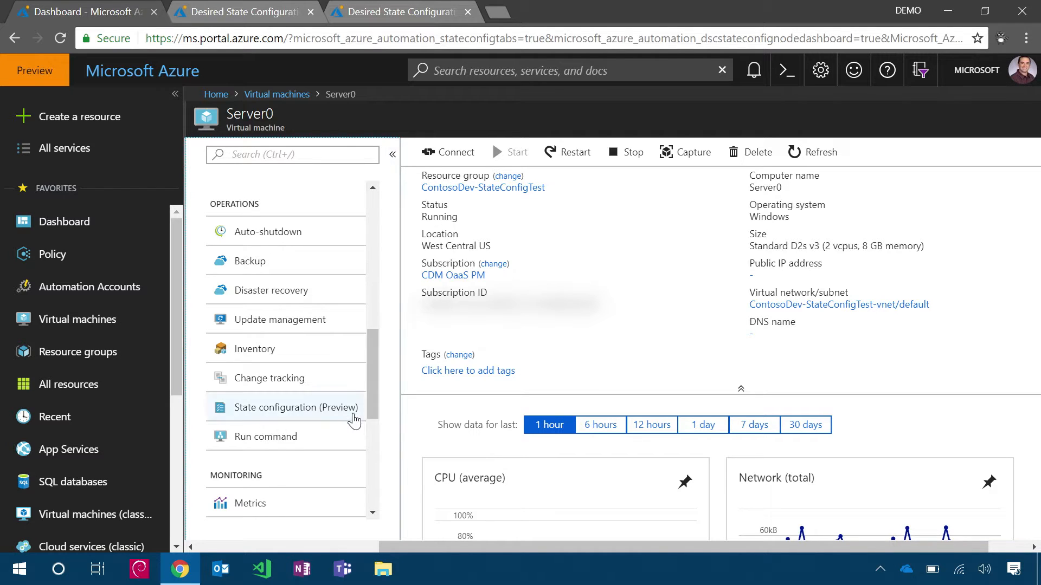
left_click(295, 407)
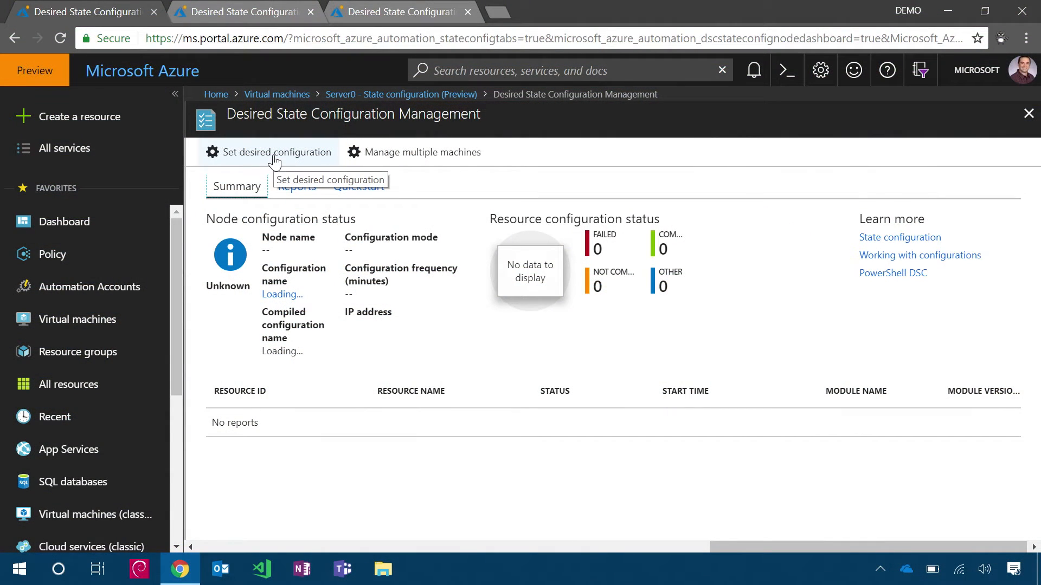
- Choose Compose configuration from the Set desired configuration options for Server0
left_click(277, 151)
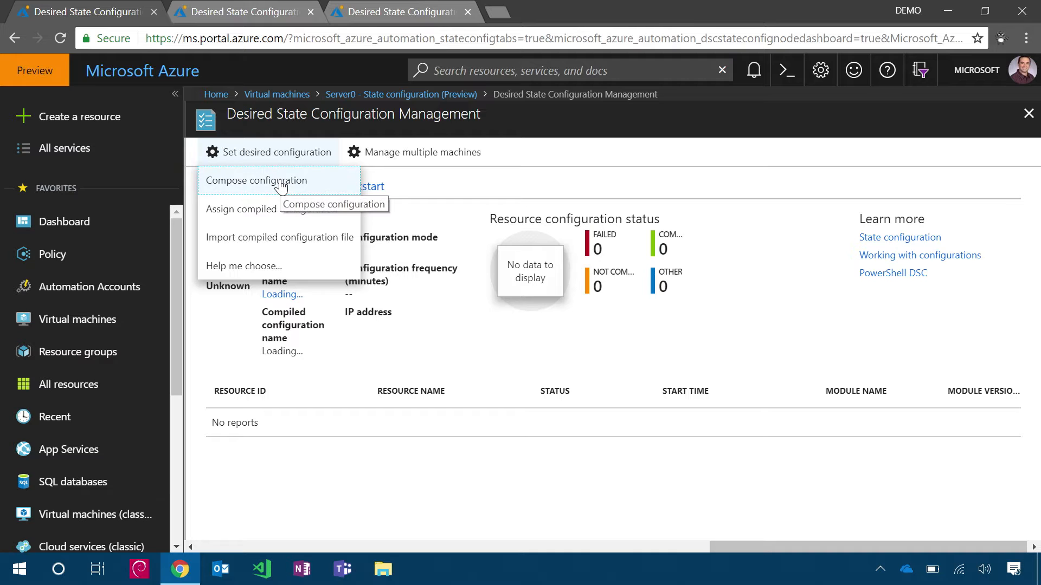
left_click(256, 180)
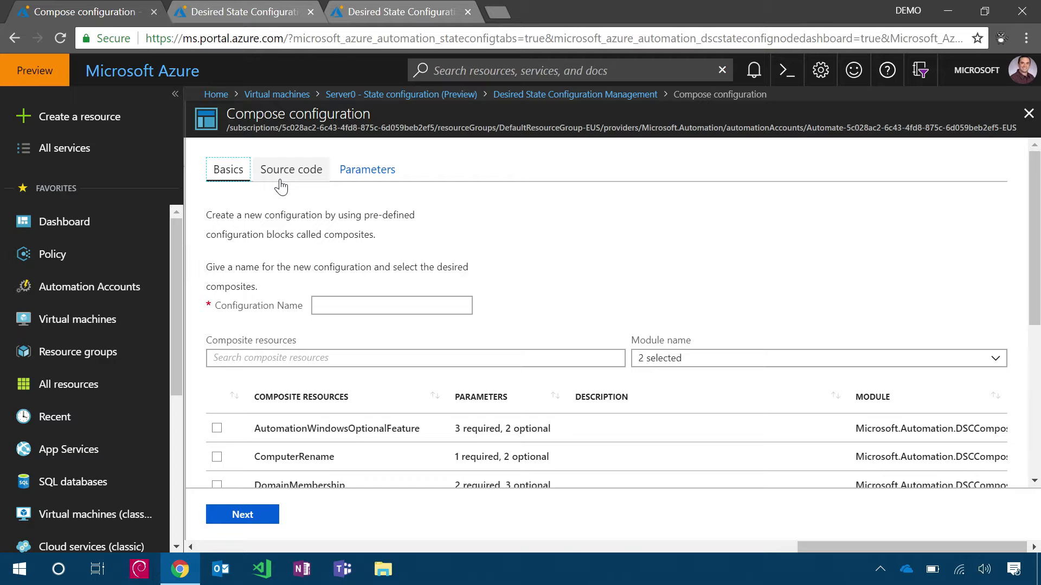
- Include the ComputerRename composite, name the configuration ServerName and review its source code
scroll("down", 3)
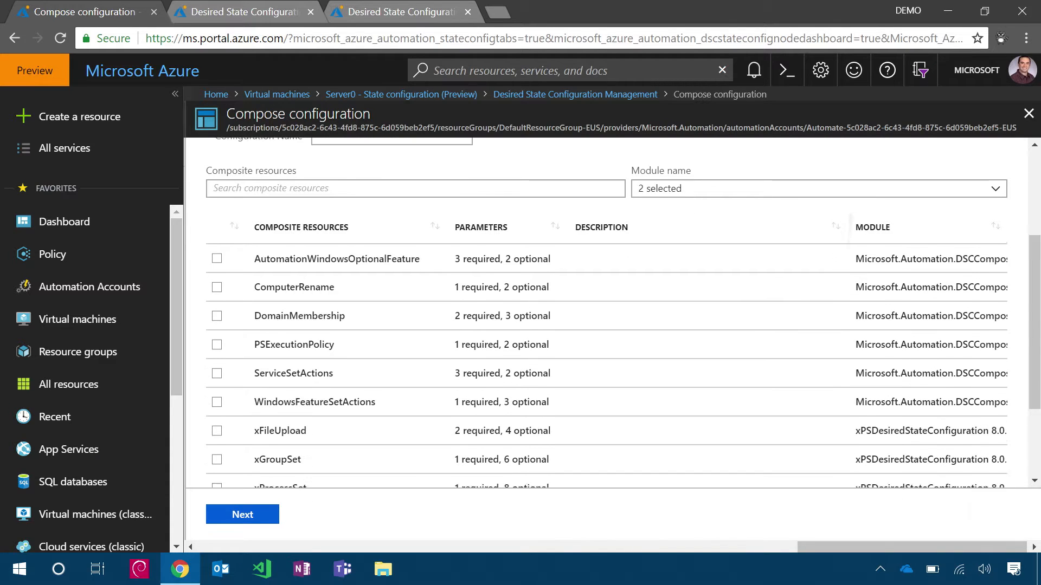
scroll("down", 3)
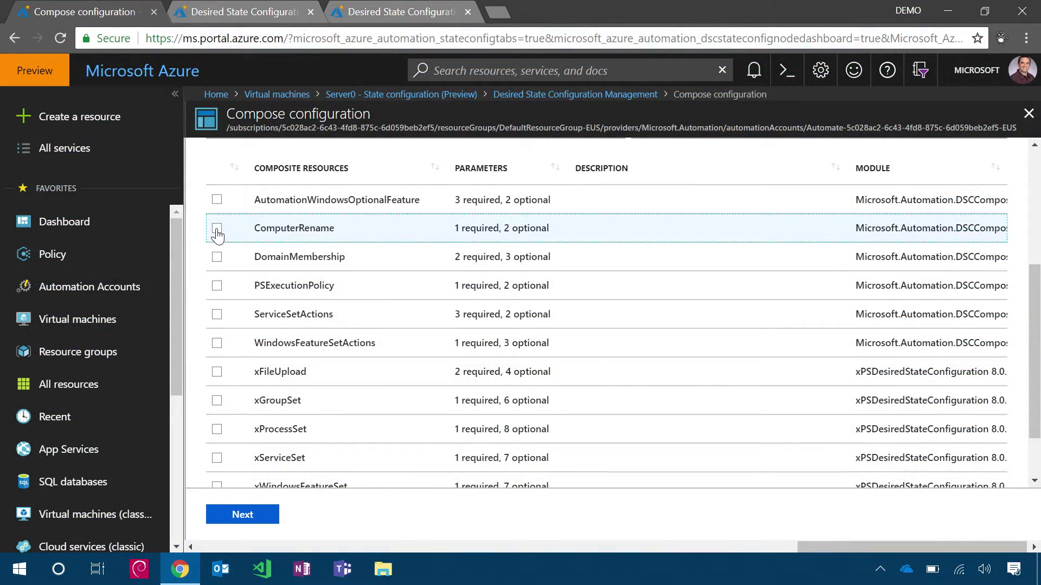
left_click(216, 227)
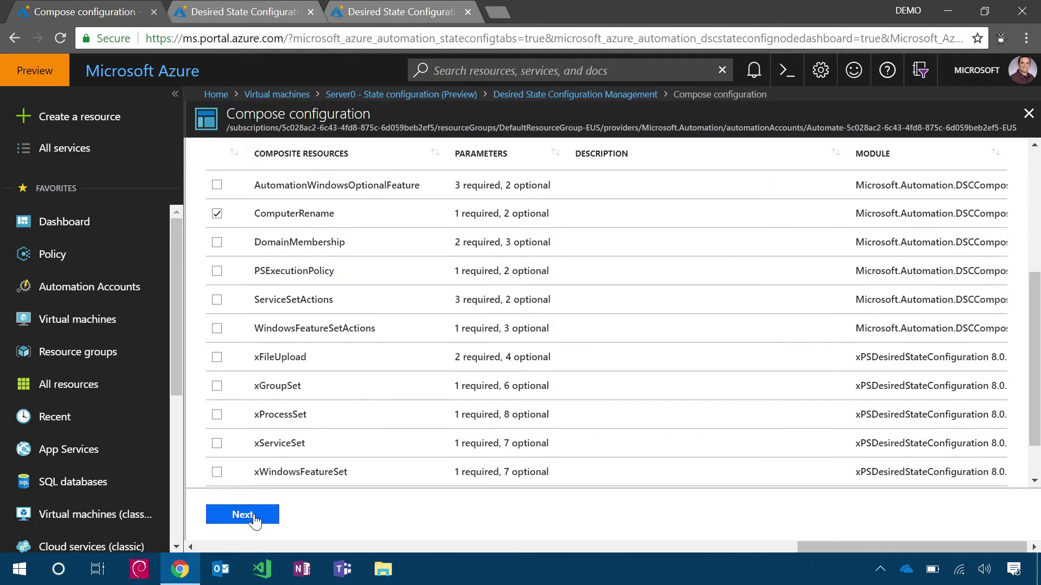
left_click(242, 513)
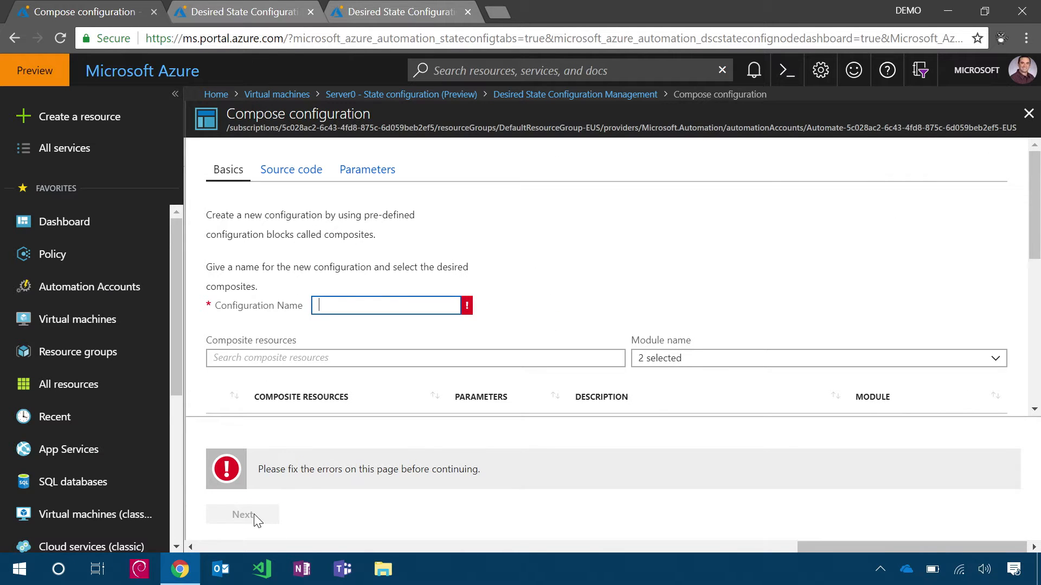
type("ServerName")
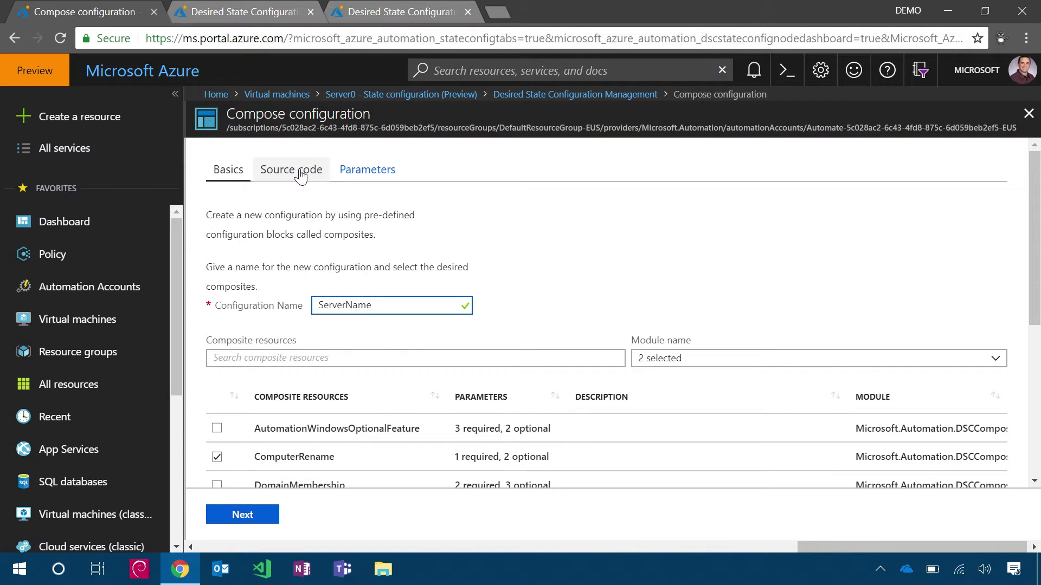
left_click(290, 169)
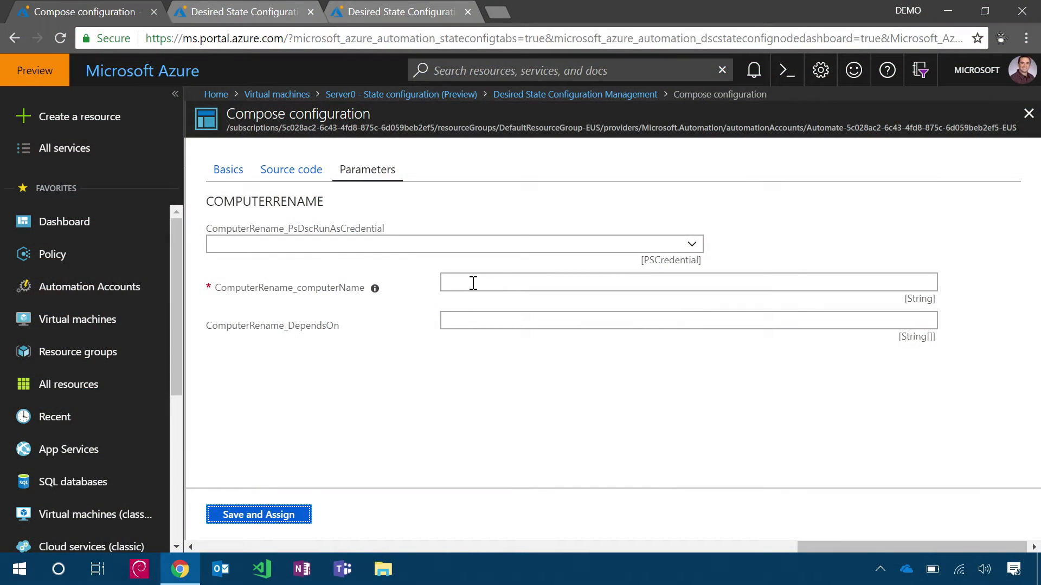
- Set ComputerRename_computerName to Server0 and save and assign the configuration
type("Server0")
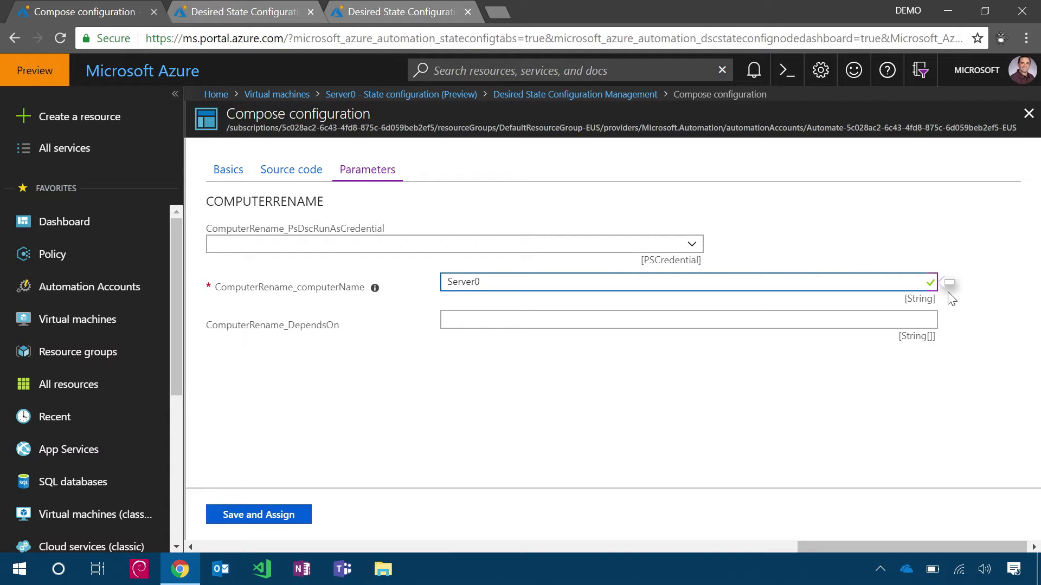
mouse_move(258, 514)
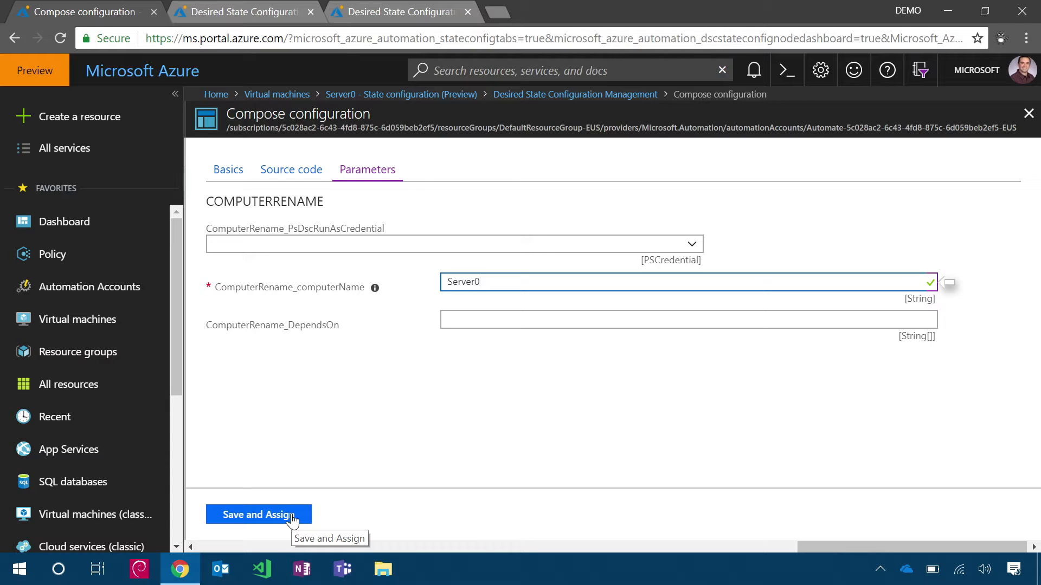
left_click(664, 282)
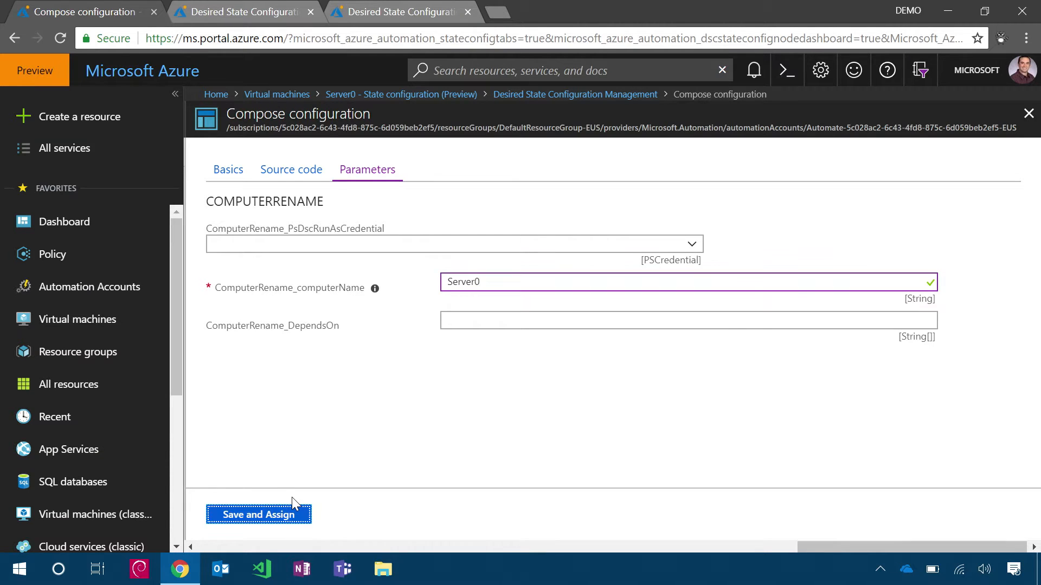
left_click(258, 514)
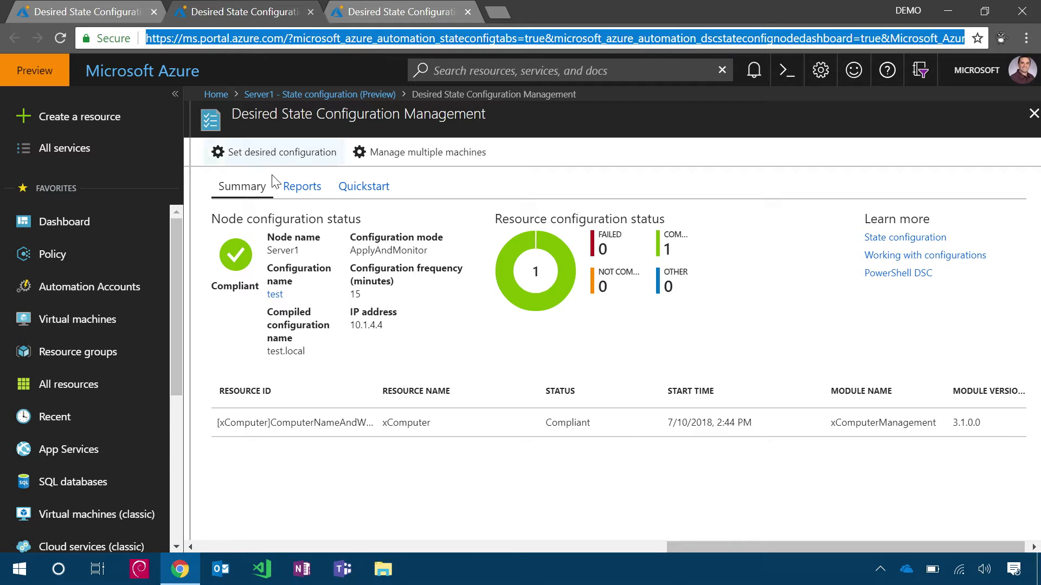
- Review Server1's Reports and Quickstart guidance, then the WoodgroveBankAutomation nodes list
left_click(302, 186)
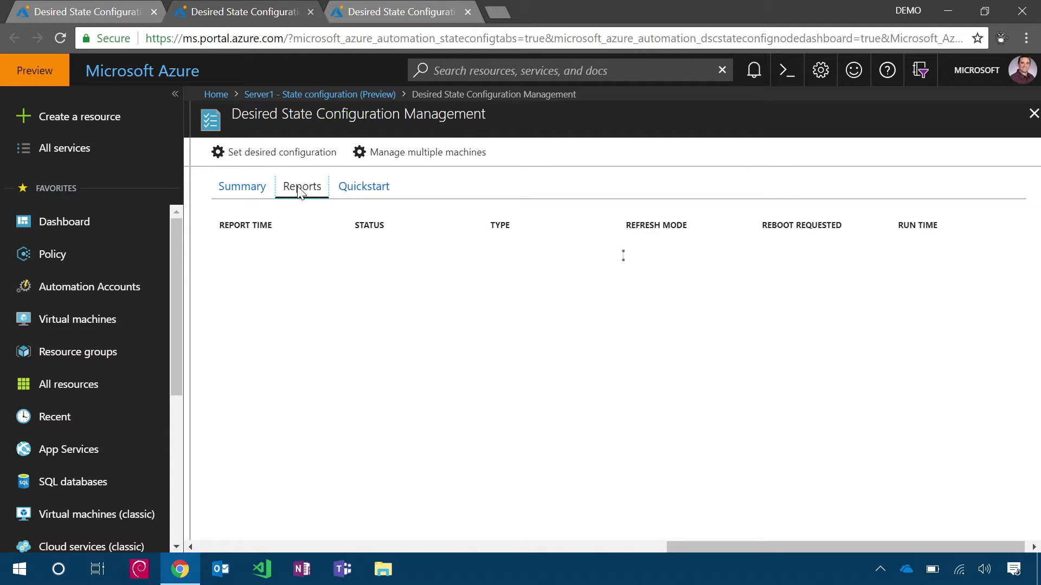
left_click(301, 186)
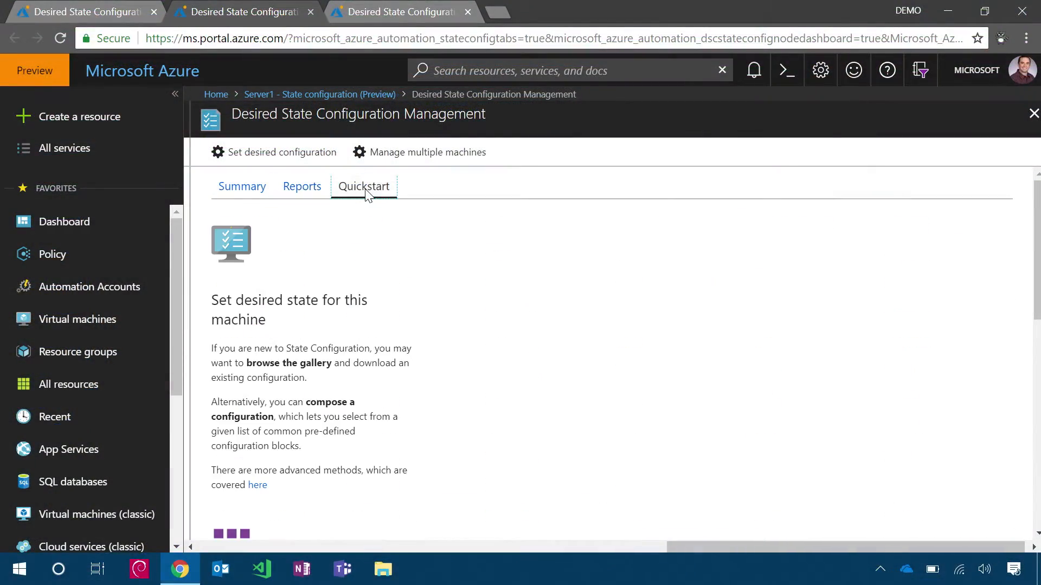
scroll("down", 3)
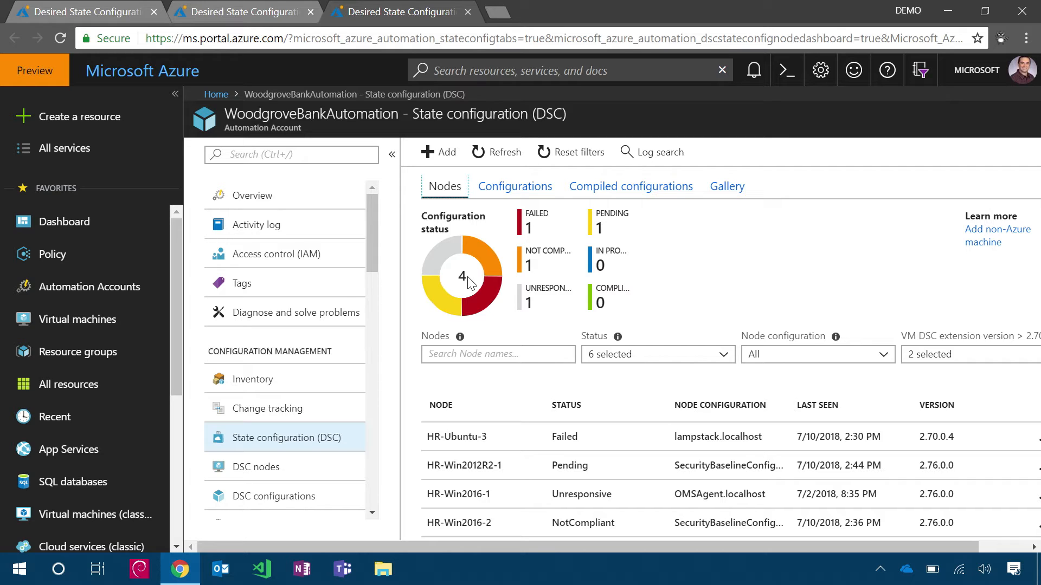
mouse_move(481, 302)
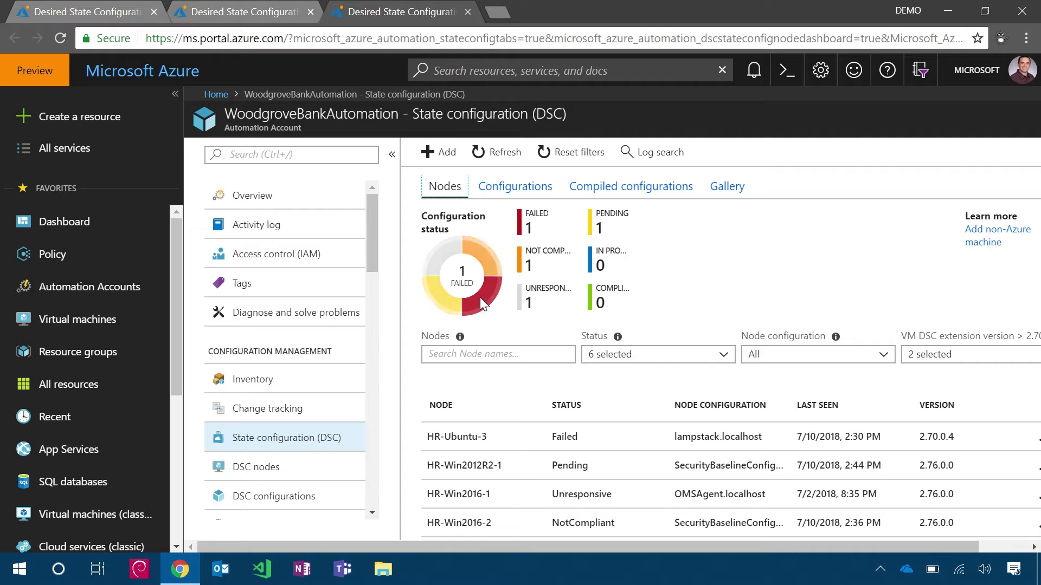
- Inspect the failed node count, HR-Ubuntu-3 row options and custom node configuration filter, then show Configurations
left_click(461, 292)
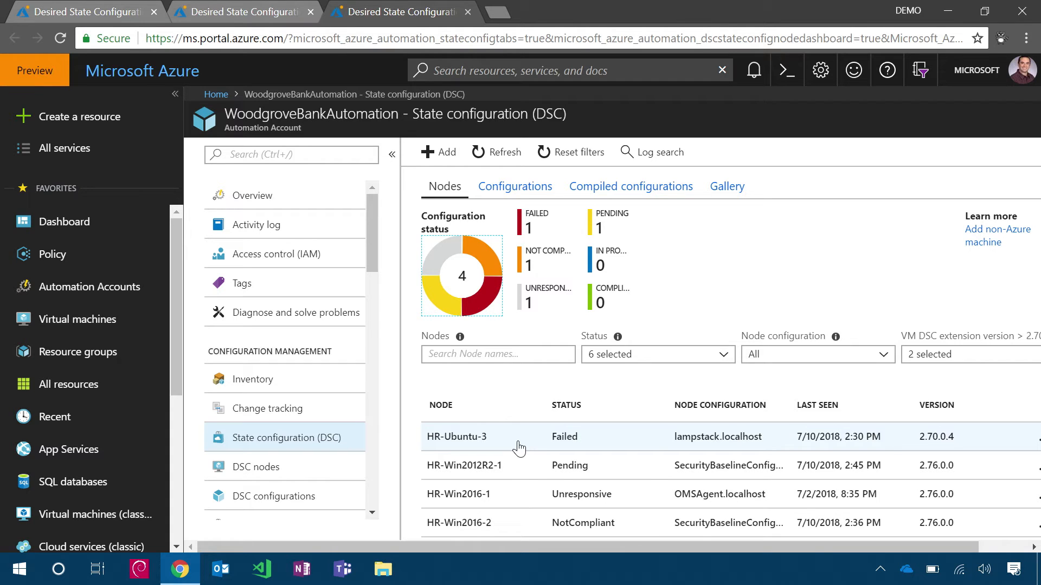
right_click(518, 437)
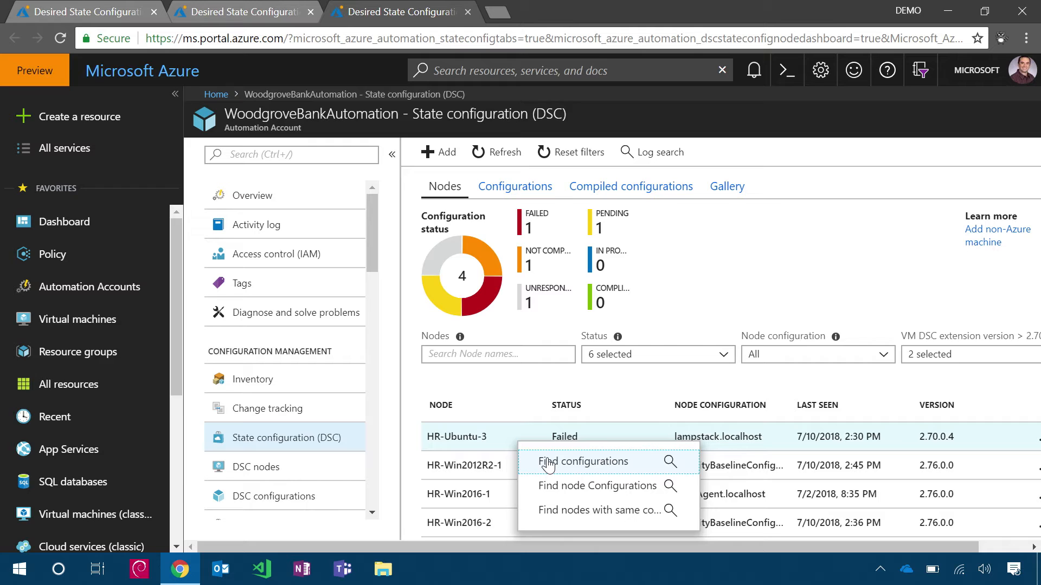
mouse_move(574, 502)
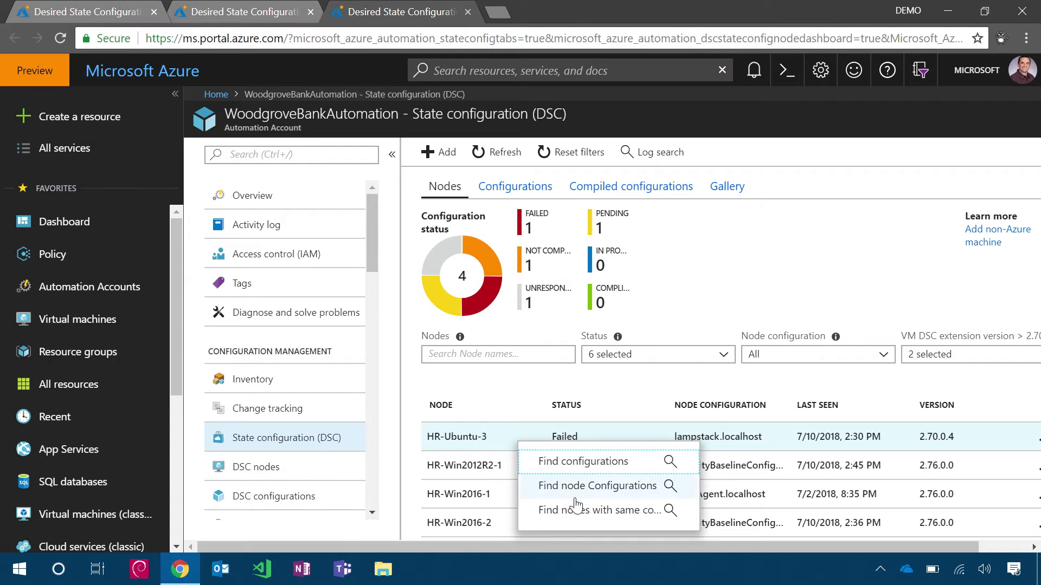
mouse_move(770, 362)
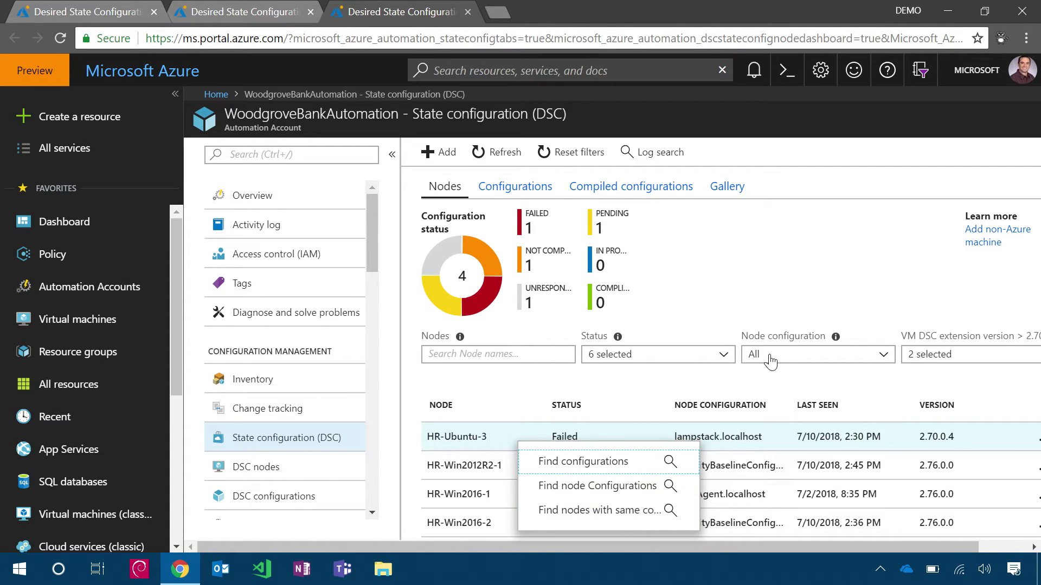
left_click(815, 354)
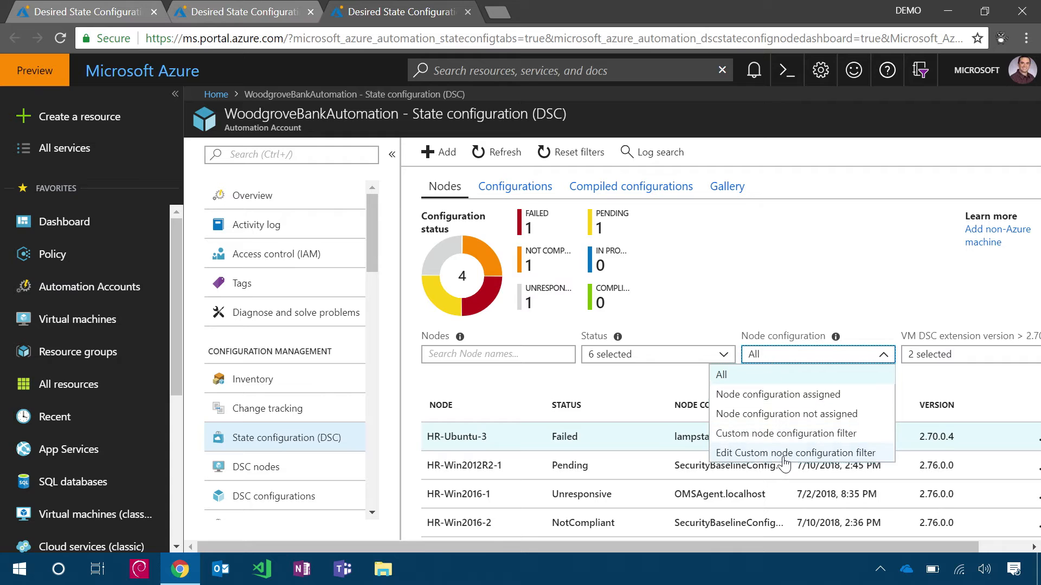
left_click(795, 453)
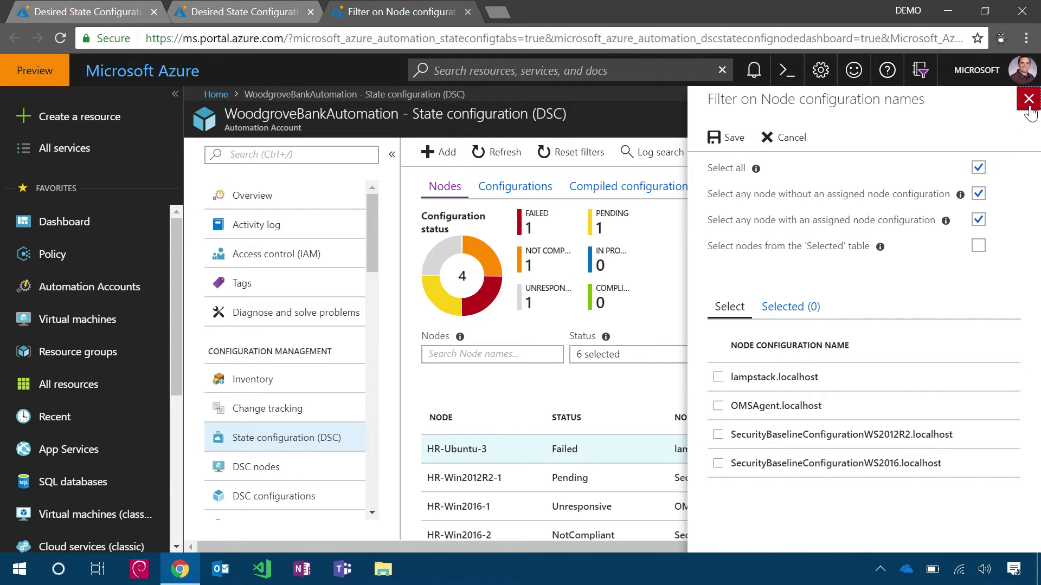
left_click(1030, 98)
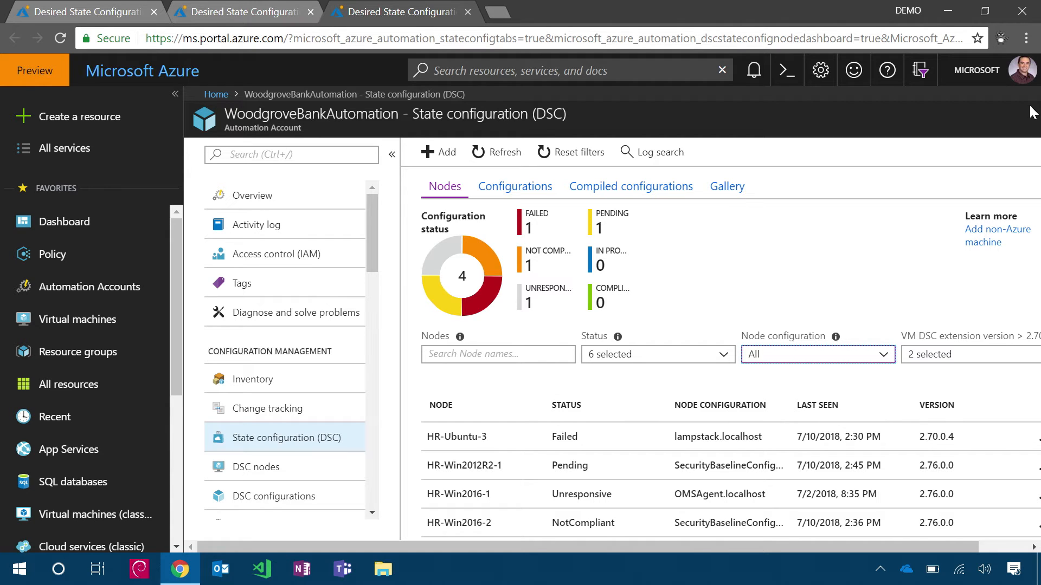
left_click(514, 187)
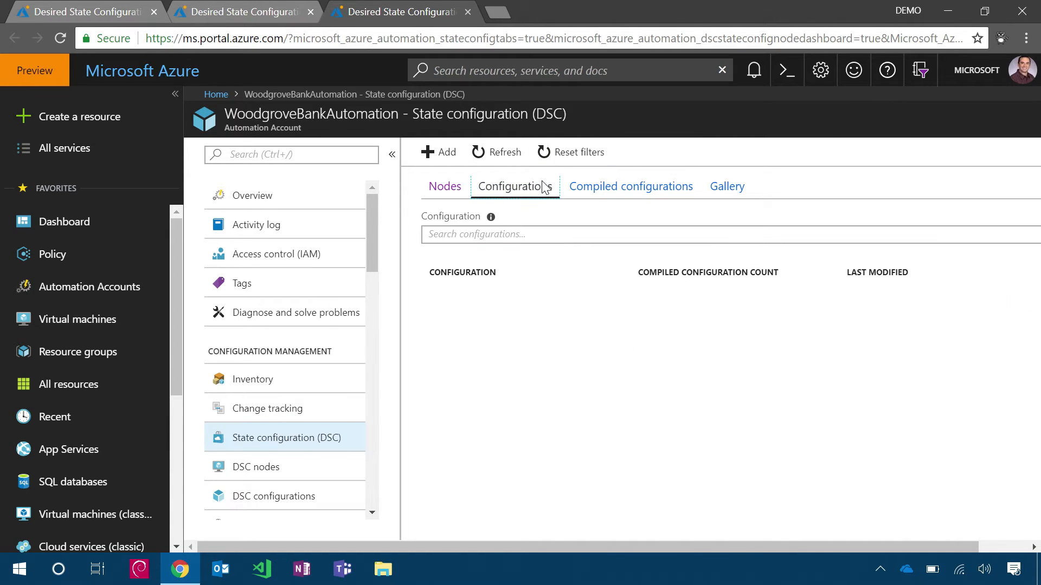
- View the Firewall configuration's source code, close its blades and show the Gallery list
left_click(514, 185)
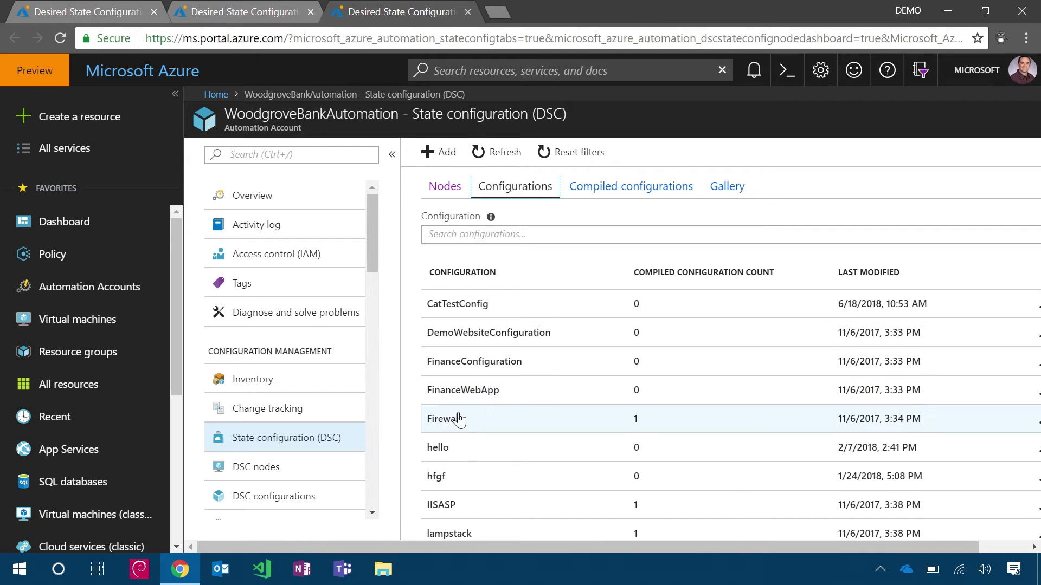
left_click(457, 418)
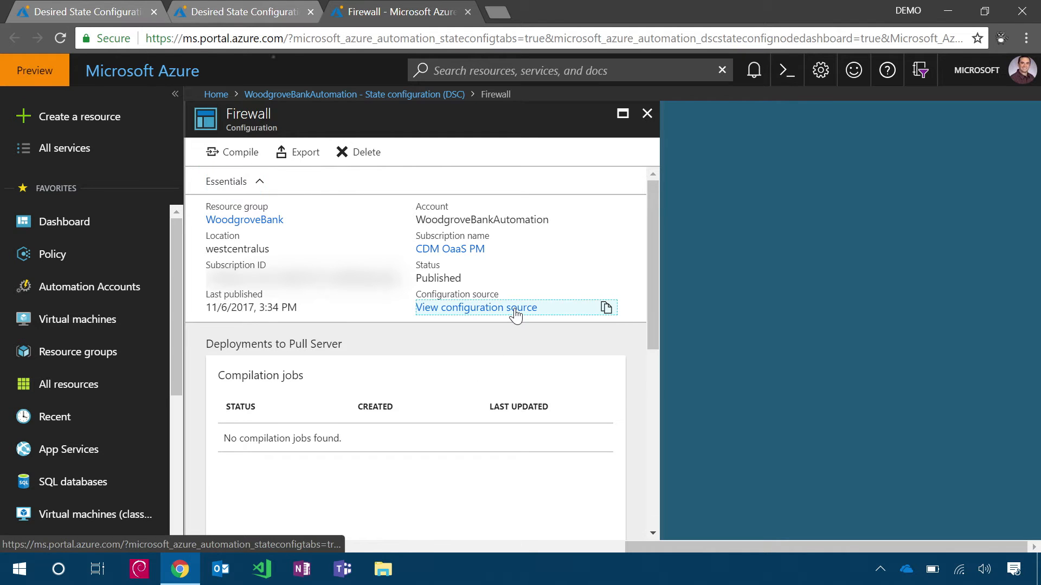
left_click(476, 307)
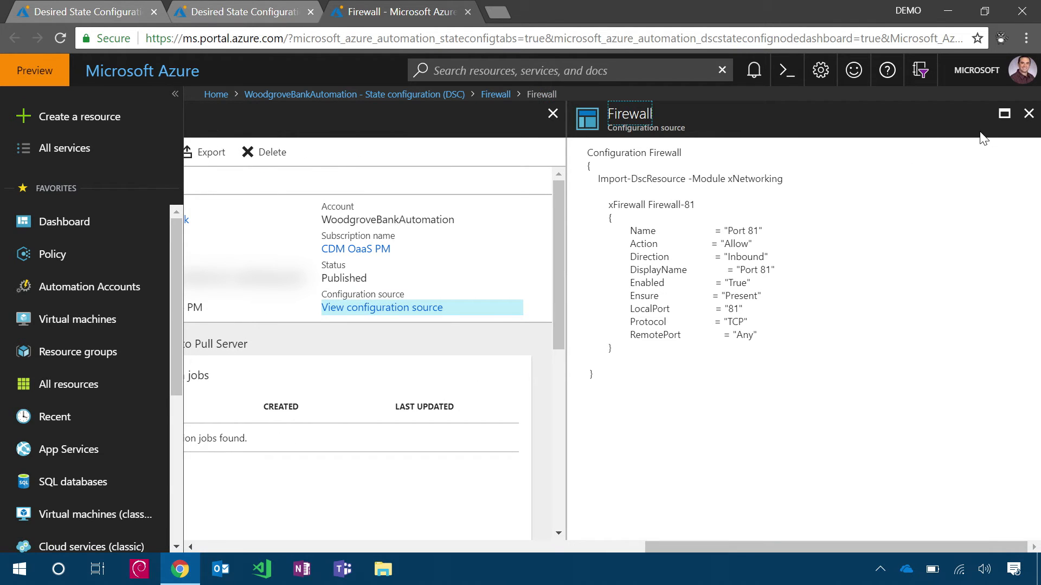
left_click(1028, 112)
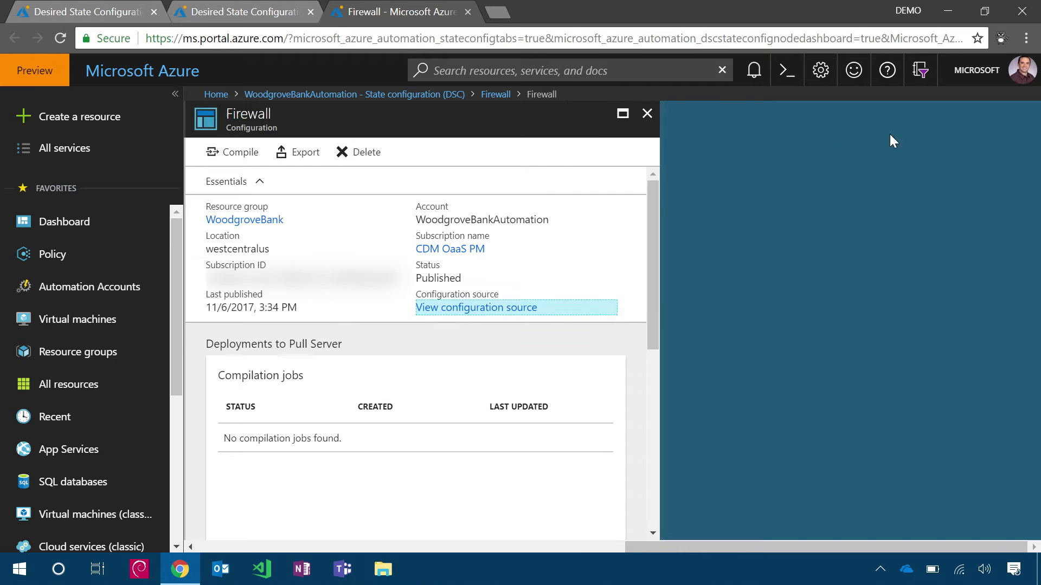
left_click(646, 113)
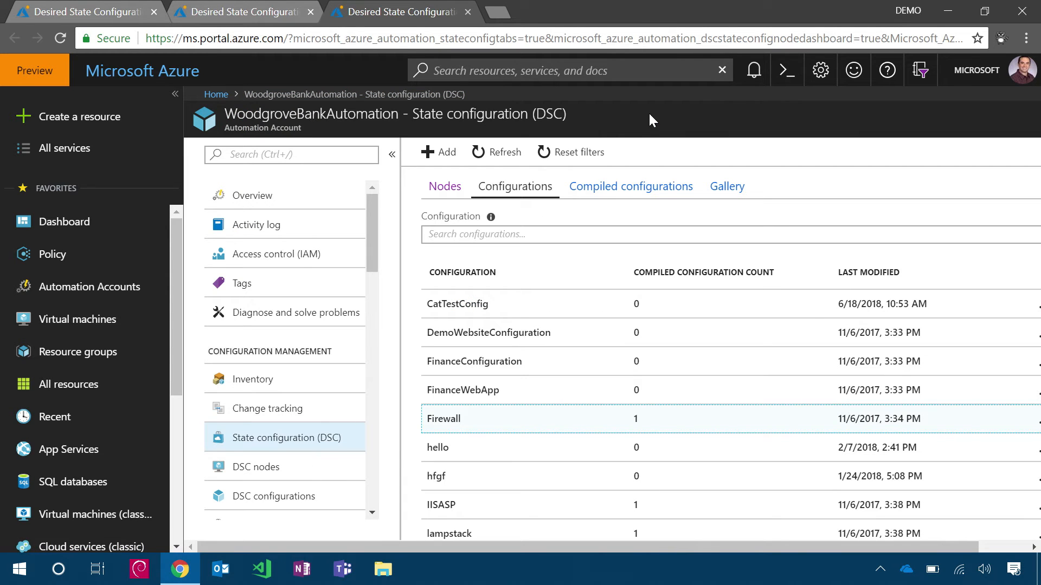
left_click(726, 186)
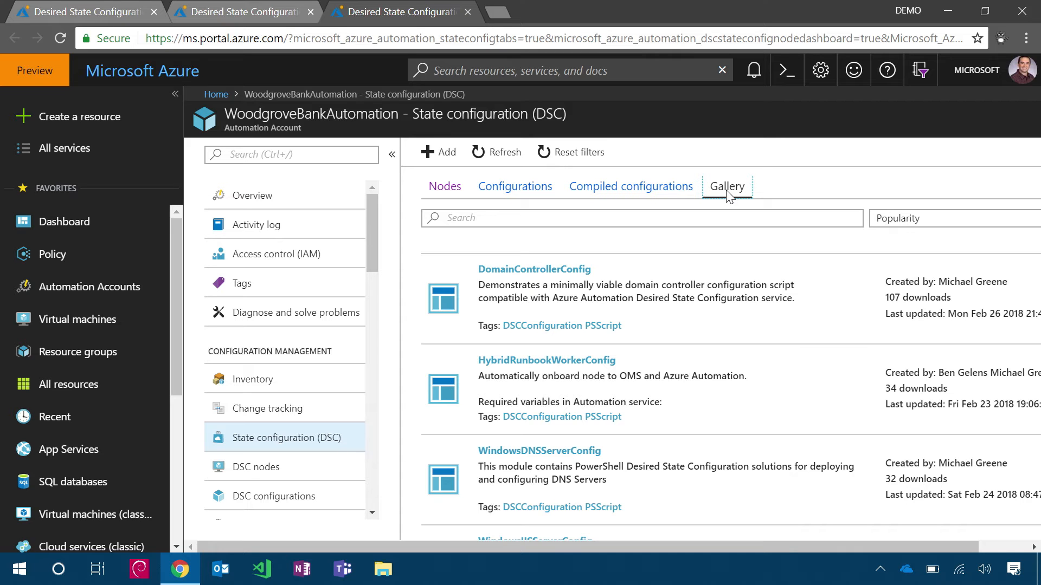
- Open the NETCoreWindowsServerConfig entry from the gallery of community DSC configurations
scroll("down", 3)
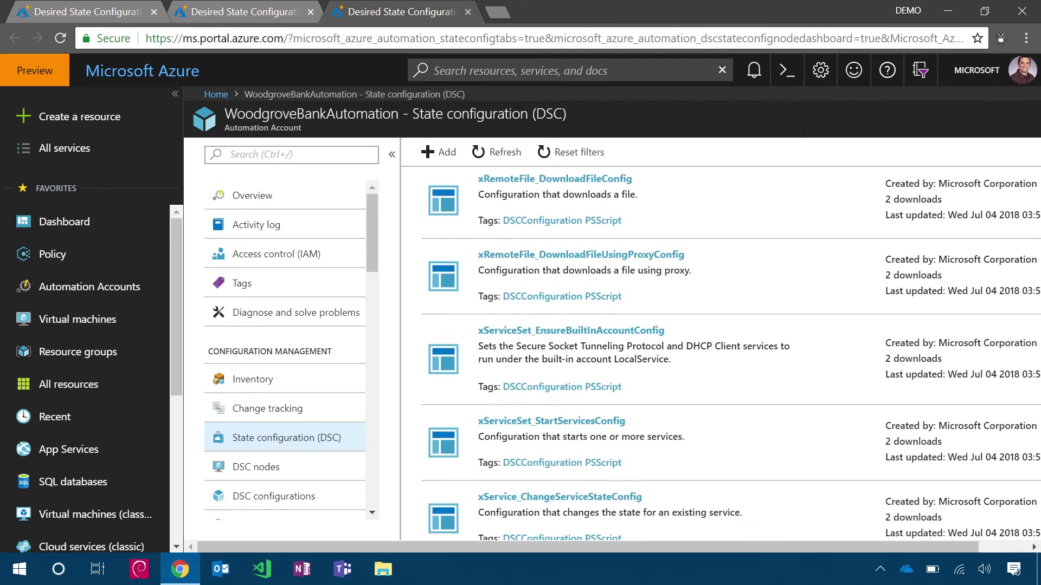
scroll("down", 3)
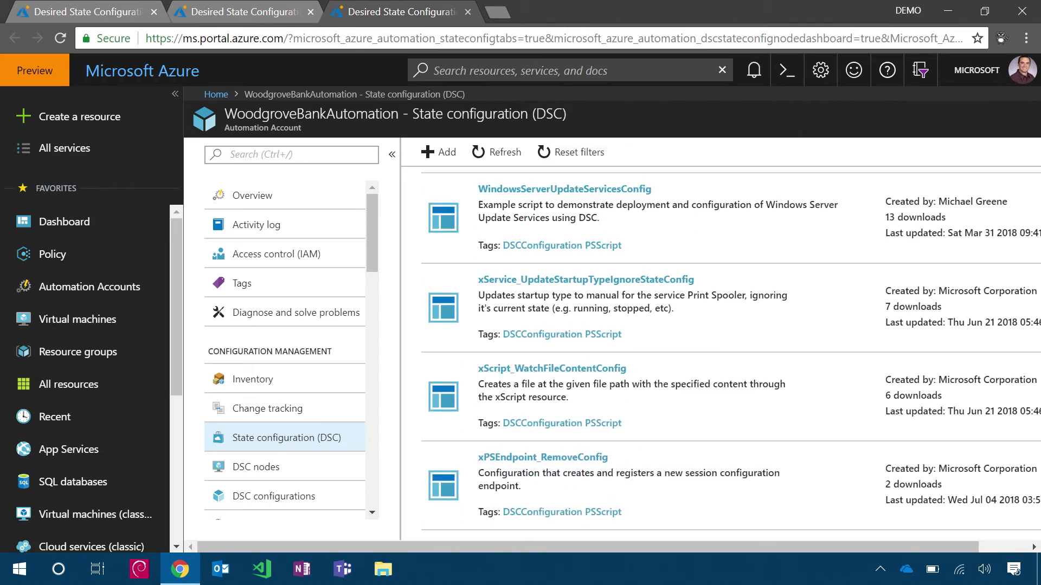
scroll("down", 3)
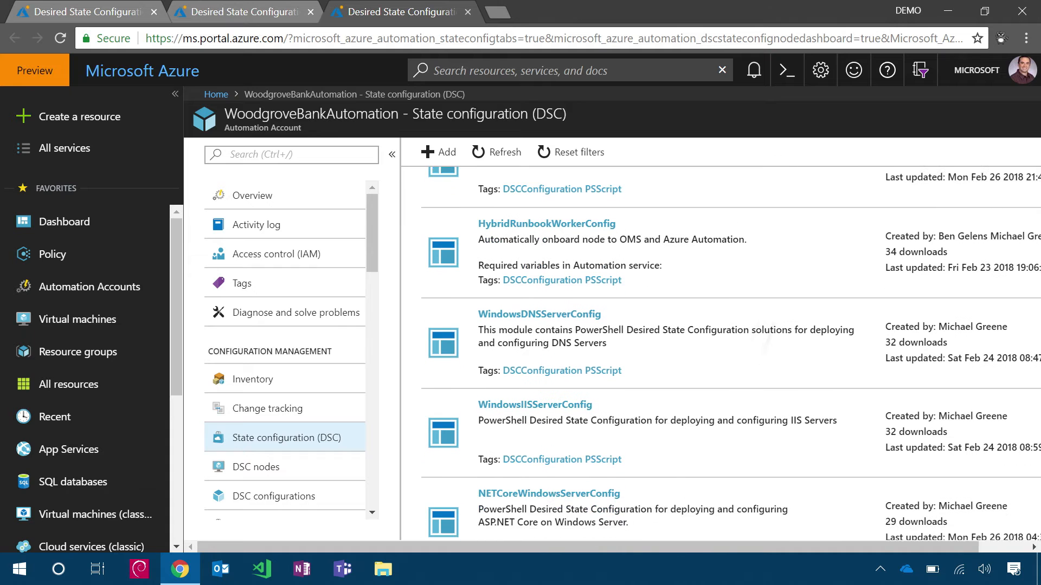
scroll("down", 3)
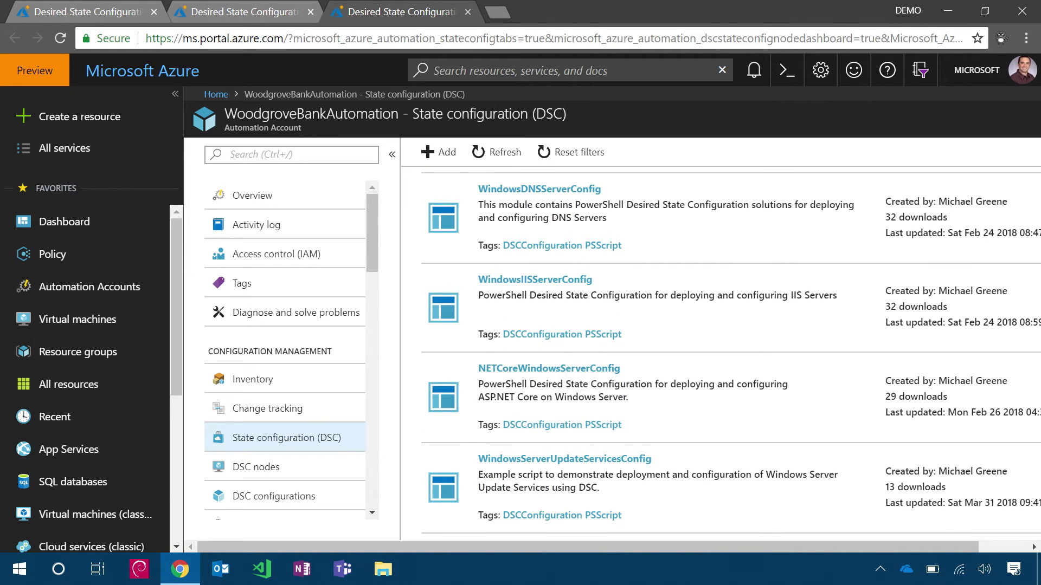
left_click(547, 369)
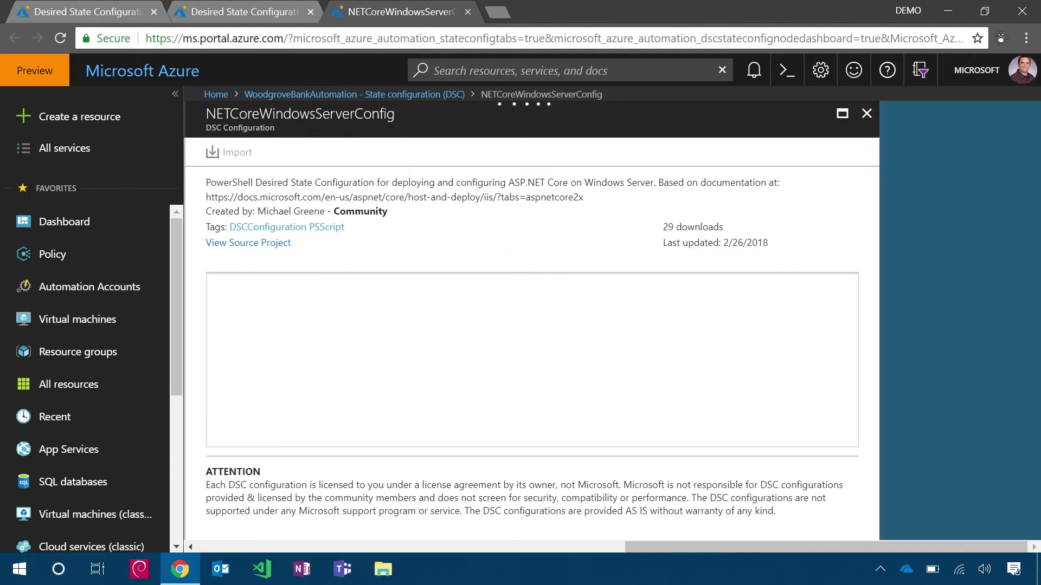